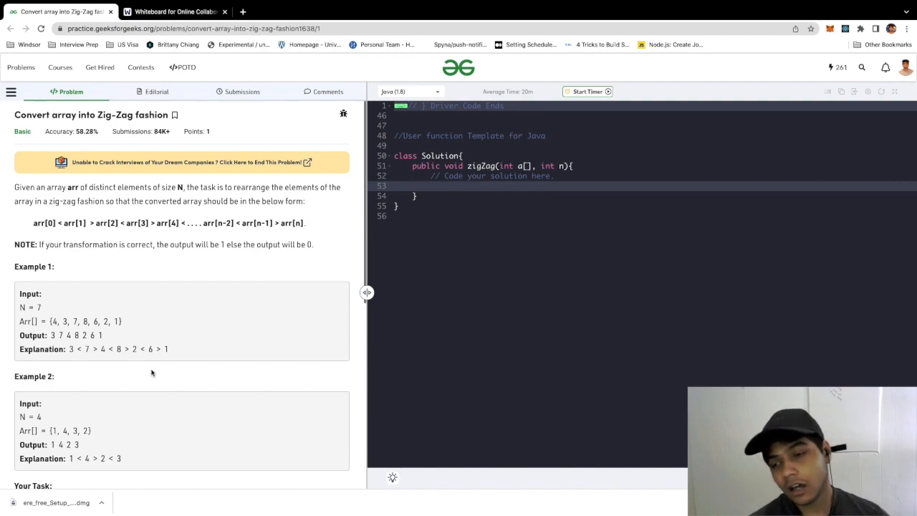
# Select Example 2's input array {1, 4, 3, 2} and switch to the whiteboard
pyautogui.doubleClick(69, 431)
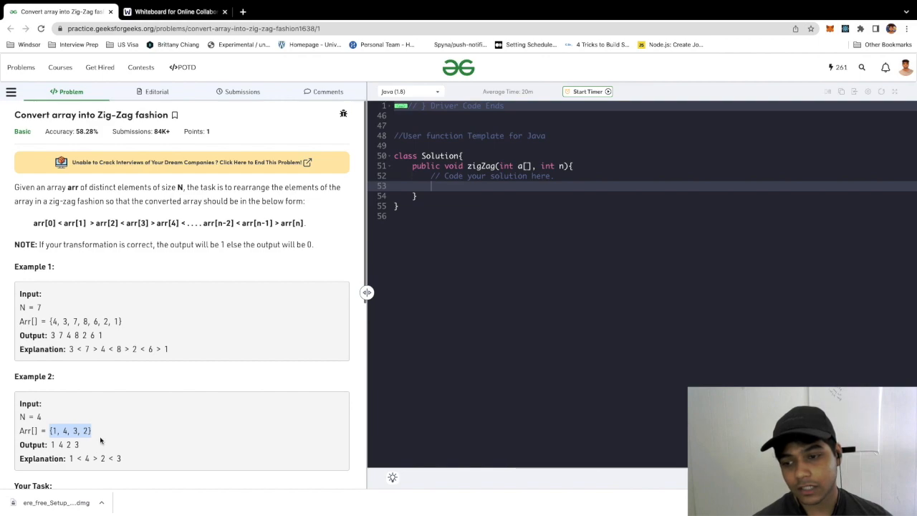
pyautogui.click(175, 12)
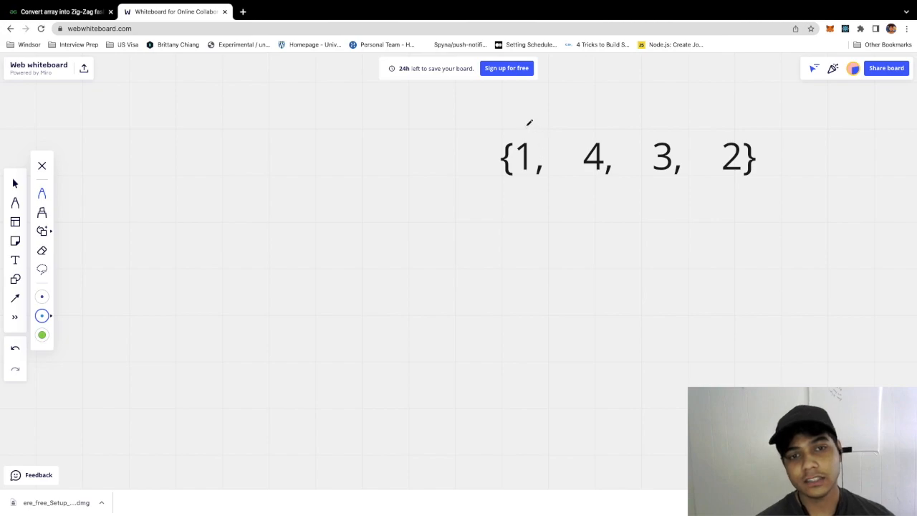
# Mark adjacent pairs of {1, 4, 3, 2} with alternating < and > signs, and circle values
pyautogui.moveTo(530, 123); pyautogui.dragTo(620, 125)
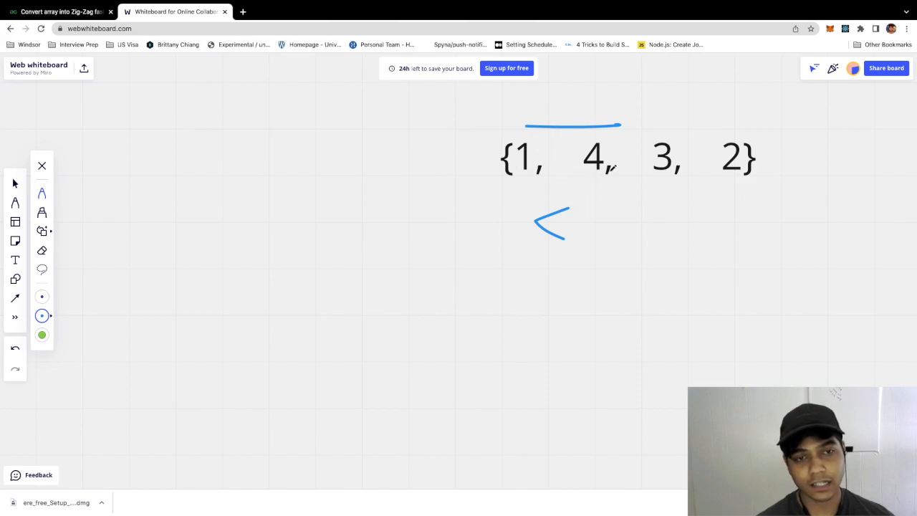
pyautogui.moveTo(573, 111); pyautogui.dragTo(674, 106)
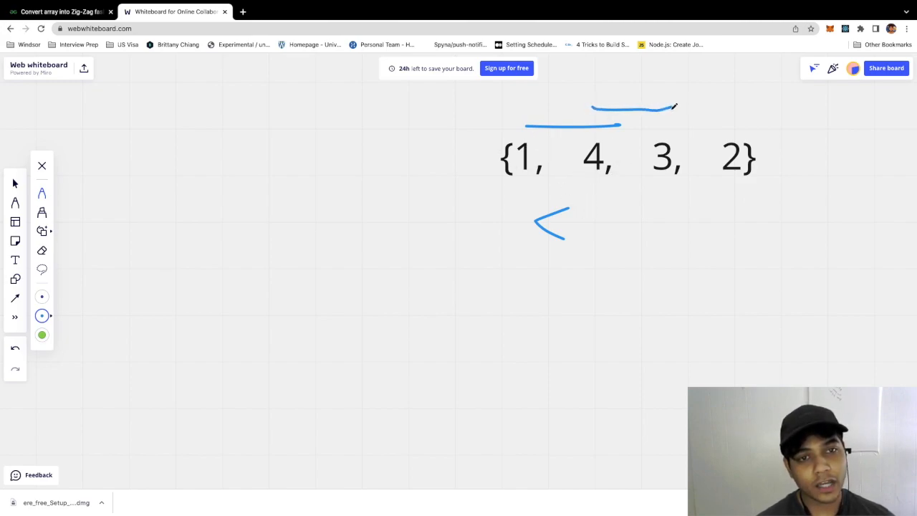
pyautogui.moveTo(627, 208); pyautogui.dragTo(641, 236)
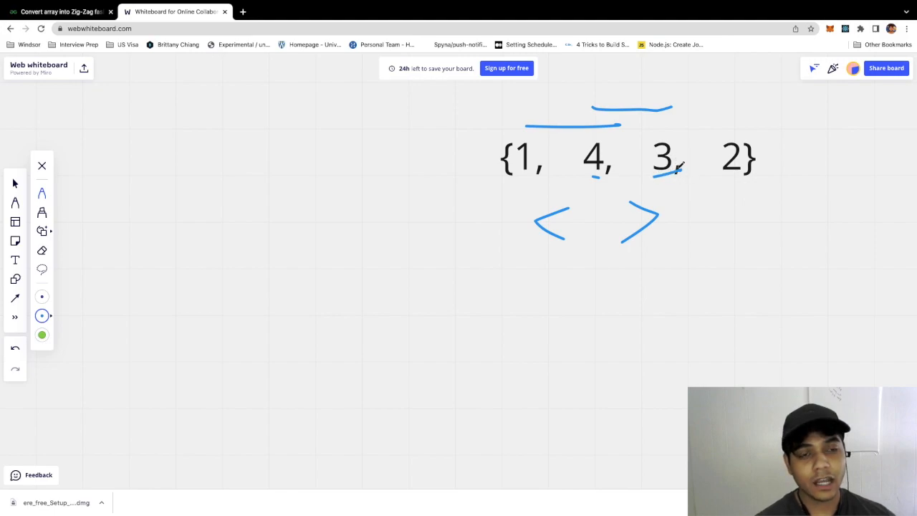
pyautogui.moveTo(685, 124); pyautogui.dragTo(731, 120)
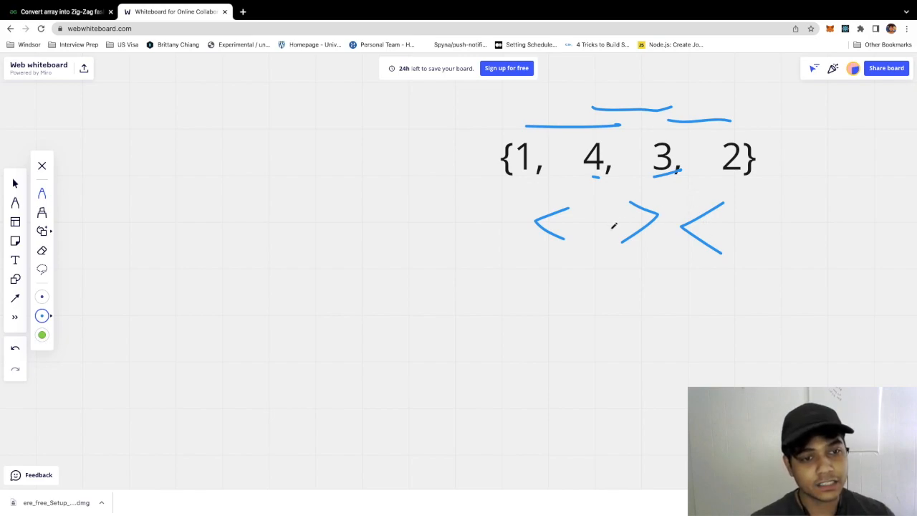
pyautogui.moveTo(652, 136); pyautogui.dragTo(673, 179)
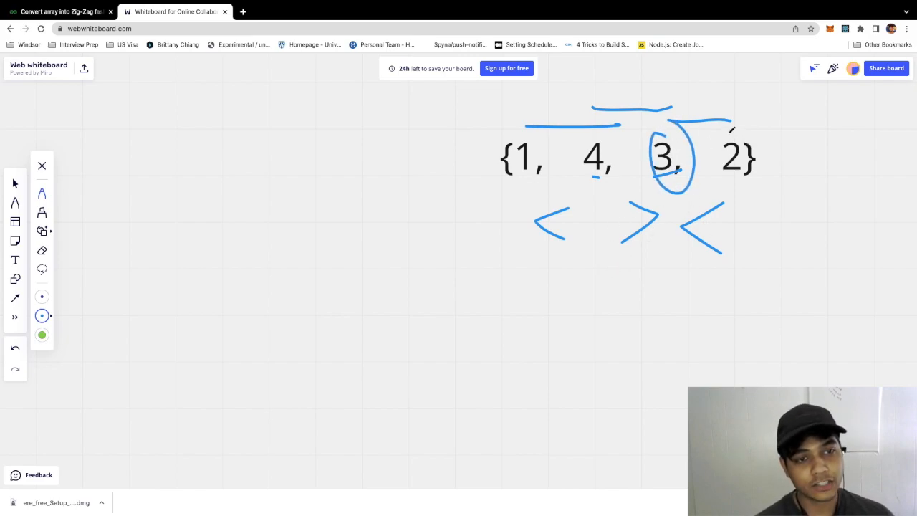
pyautogui.moveTo(716, 129); pyautogui.dragTo(727, 183)
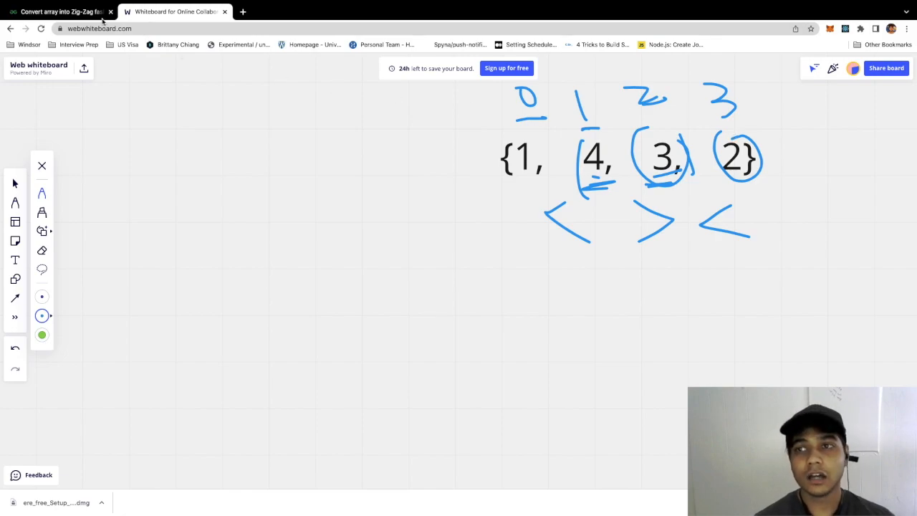
# In the editor, write for (int i = 0; i < n - 1; i++) and begin if (i % 2 == 0)
pyautogui.click(57, 11)
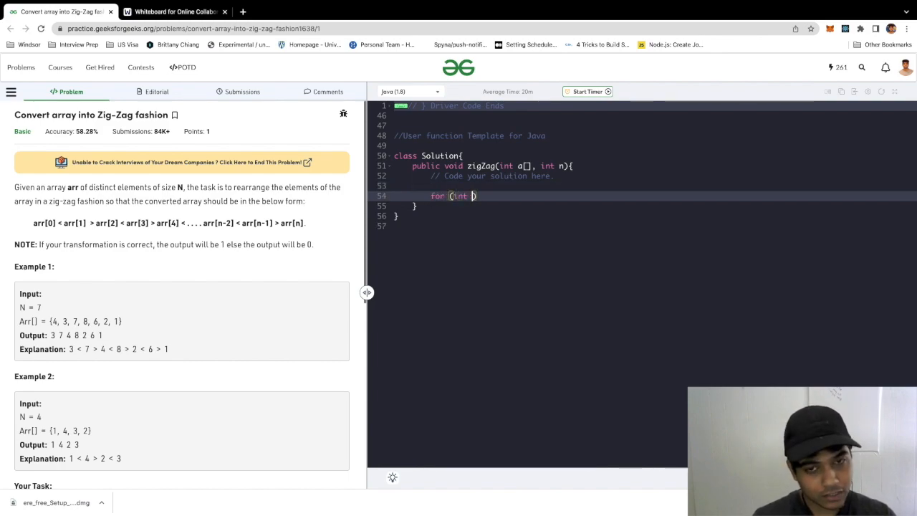
pyautogui.write('i = 0; i <')
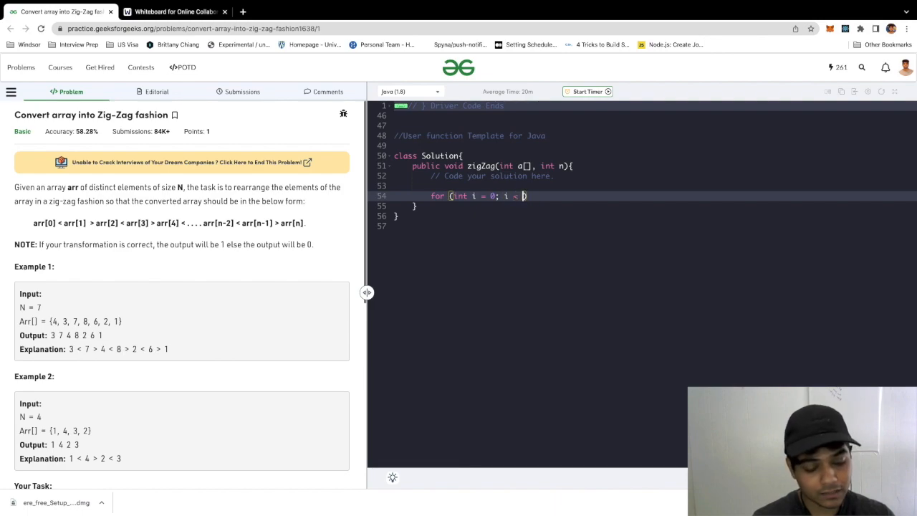
pyautogui.write('n - 1; i')
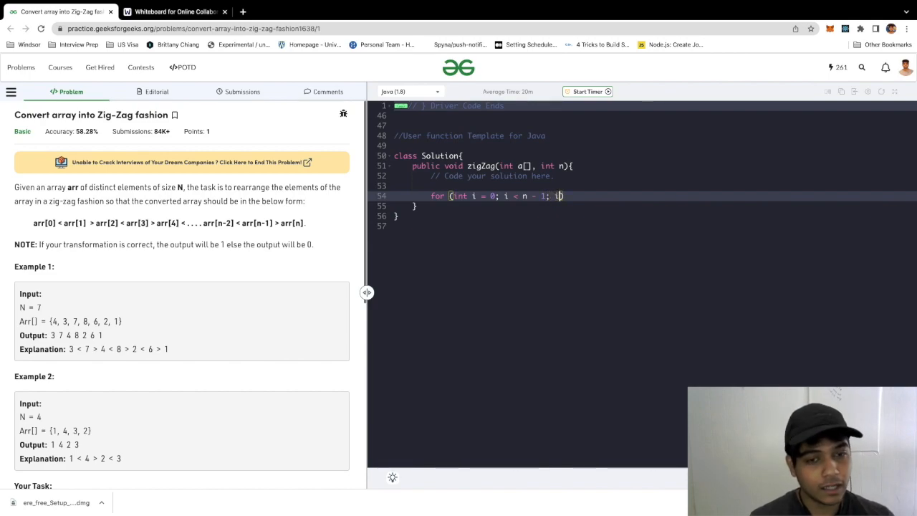
pyautogui.write('++) {')
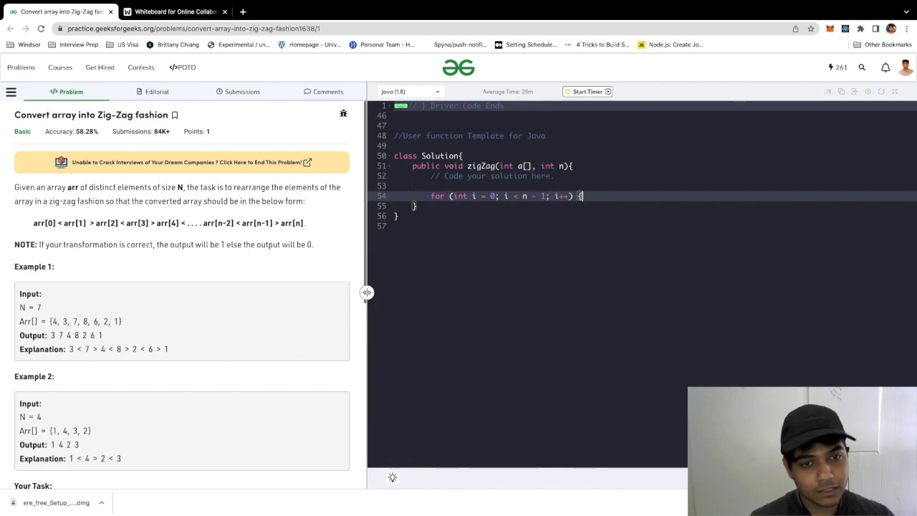
pyautogui.write('if (i )')
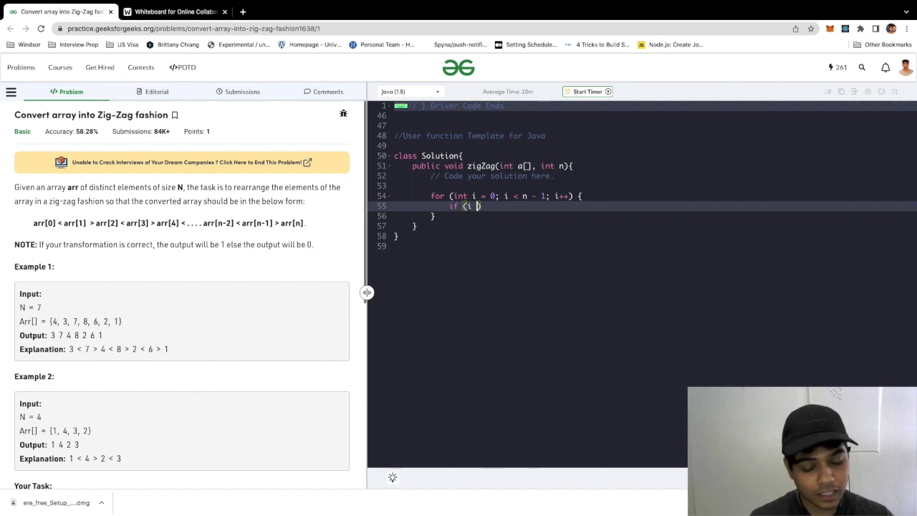
pyautogui.write('% 2 == 0')
pyautogui.write('if')
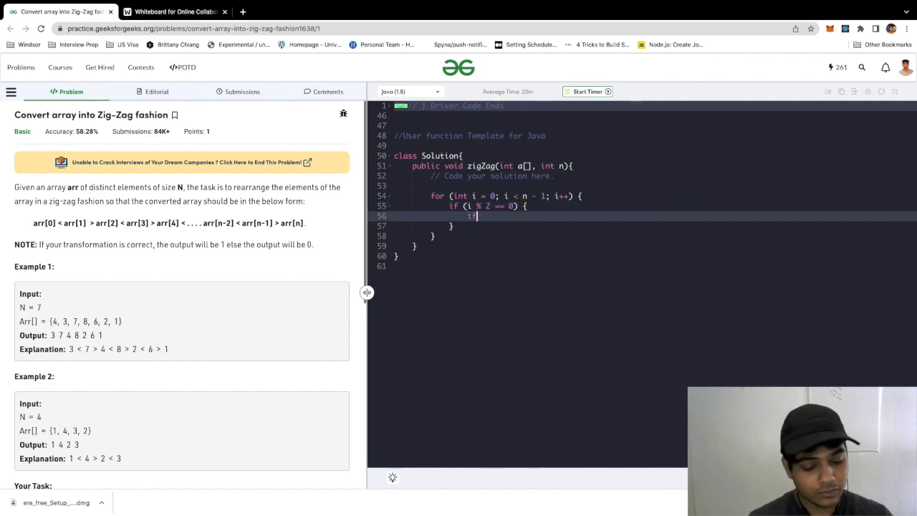
# In the even branch, swap a[i] and a[i + 1] via temp when a[i] > a[i + 1]
pyautogui.write('(a[i] > a[i + 1]) {')
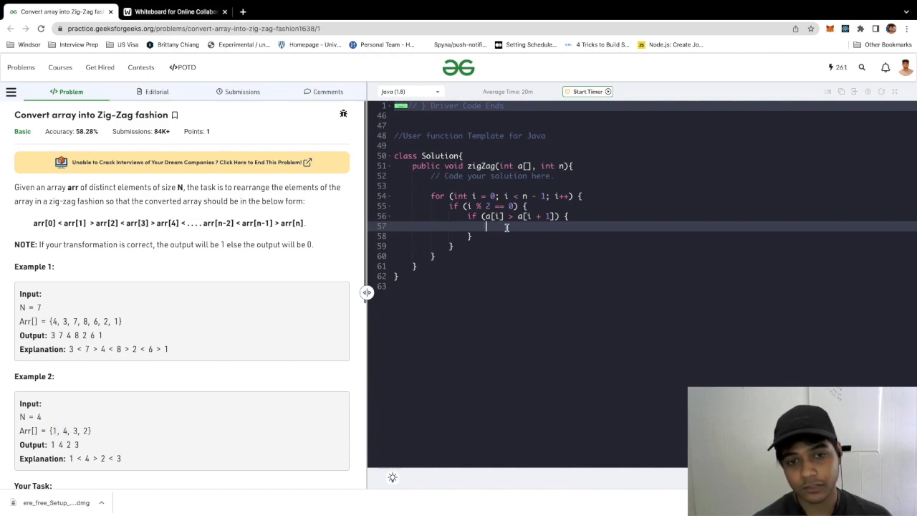
pyautogui.write('int temp = a[i];')
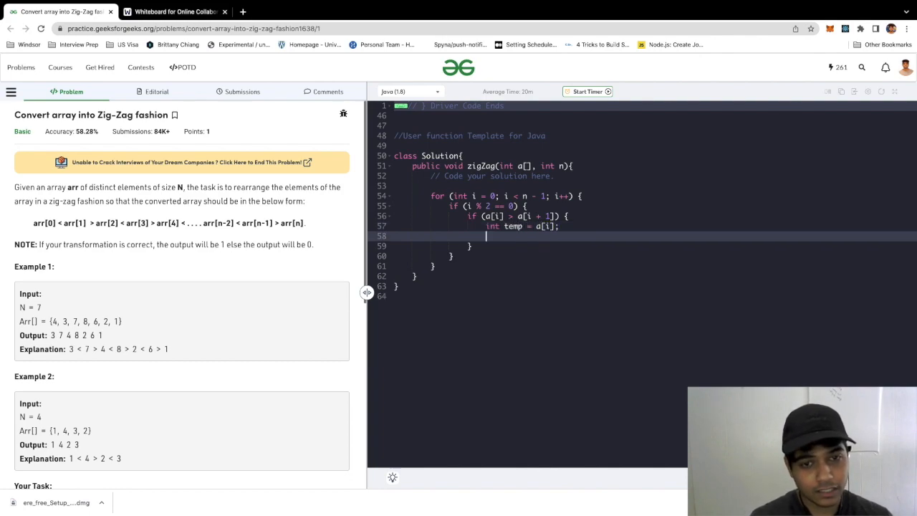
pyautogui.write('a[i] =')
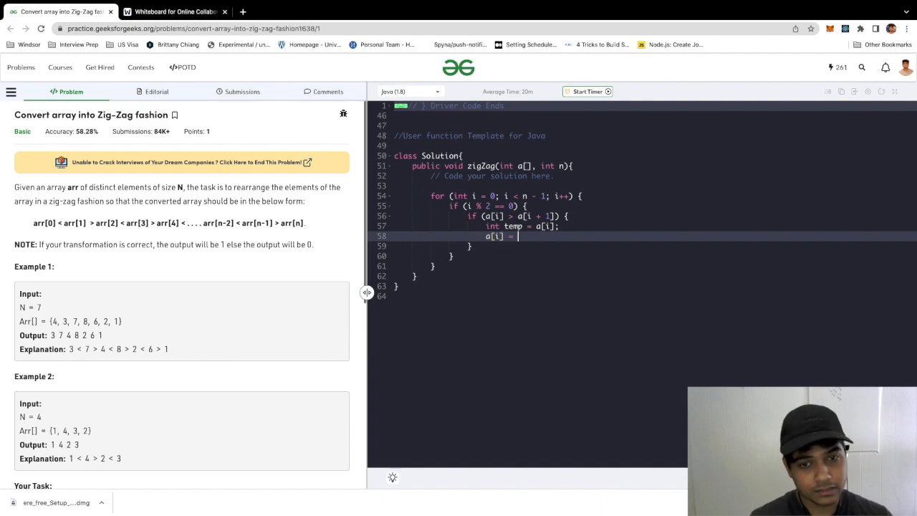
pyautogui.write('a[]')
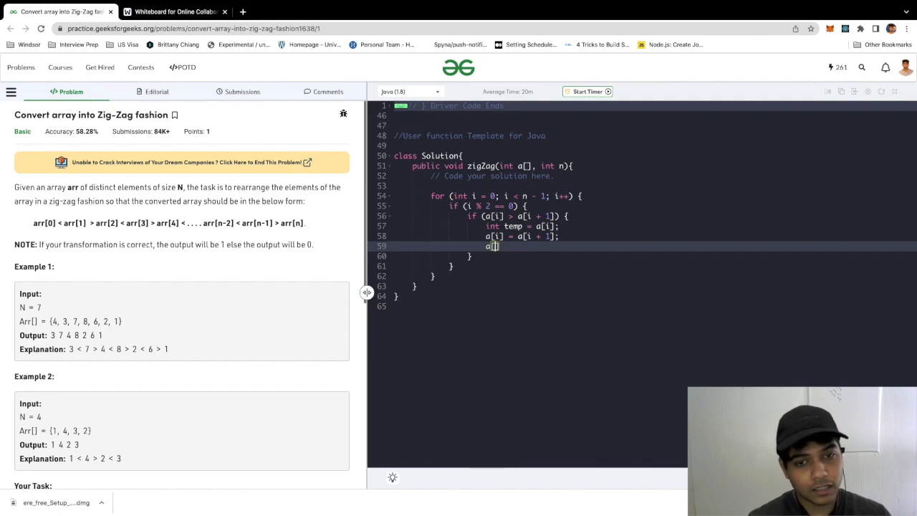
pyautogui.write('i + 1]')
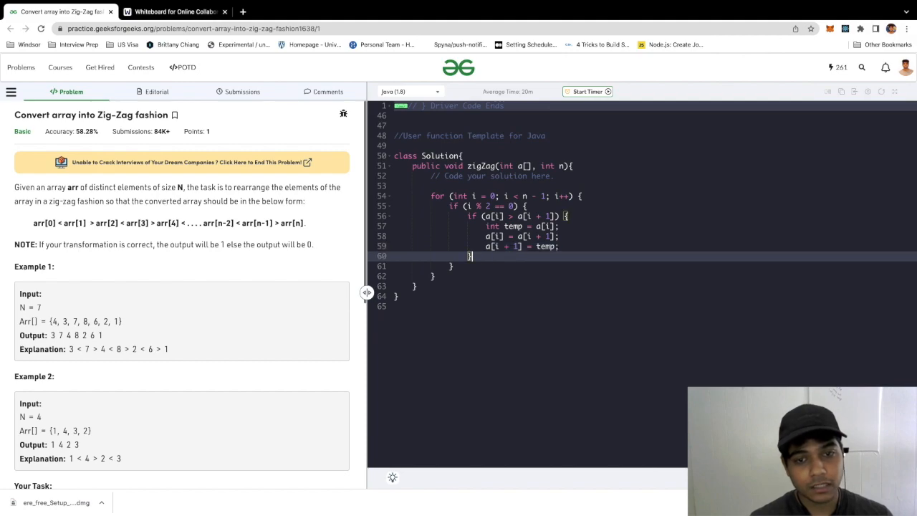
pyautogui.write('e')
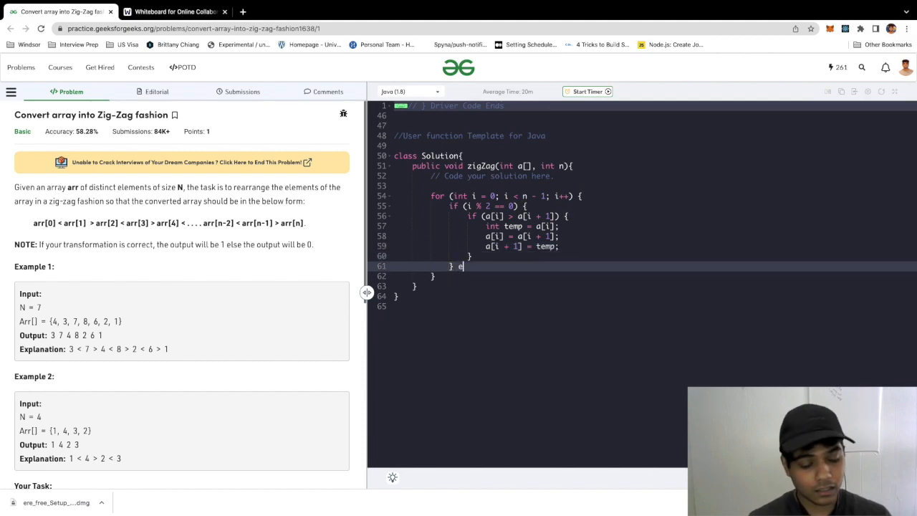
# Add else if (a[i] < a[i + 1]) with the same temp-variable swap
pyautogui.write('lse')
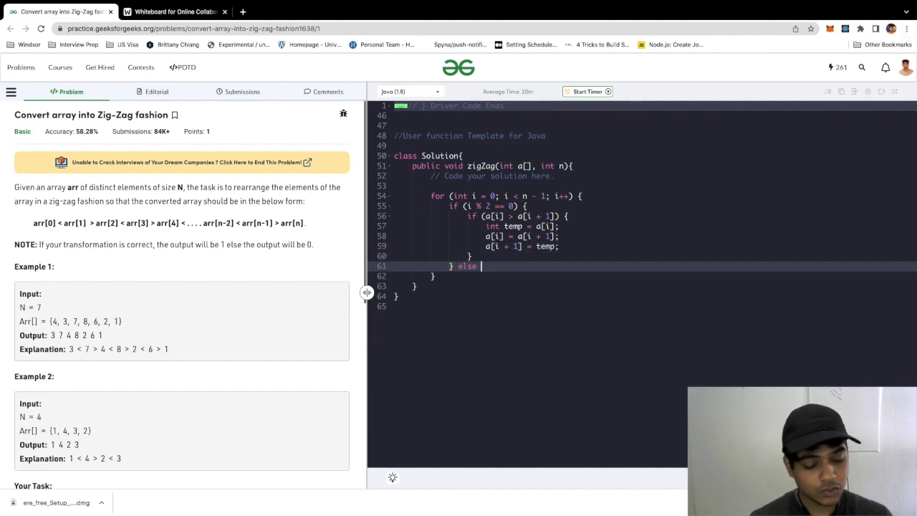
pyautogui.write('if ()')
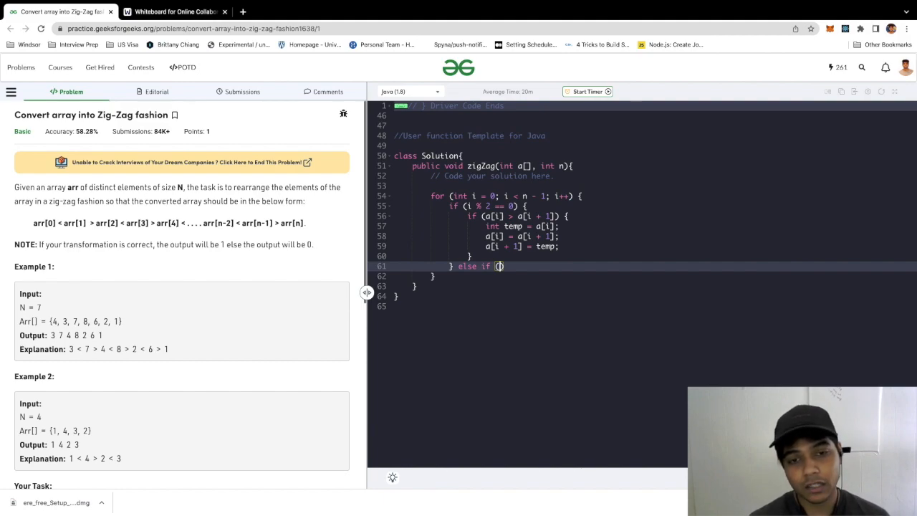
pyautogui.write('a[i]')
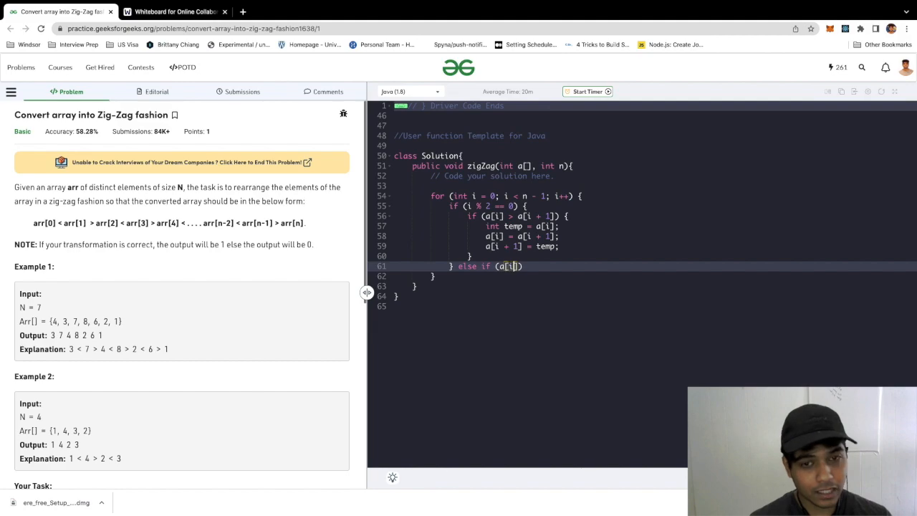
pyautogui.write('< a[i + 1]')
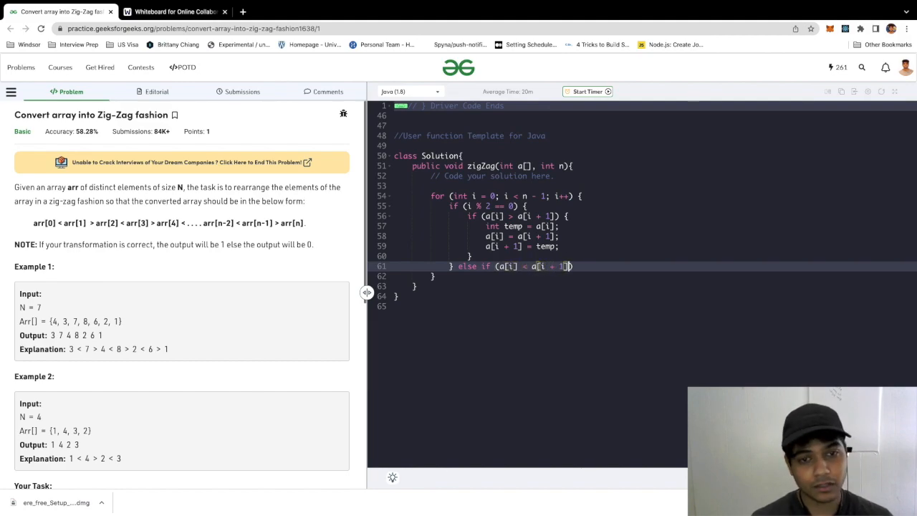
pyautogui.write('{')
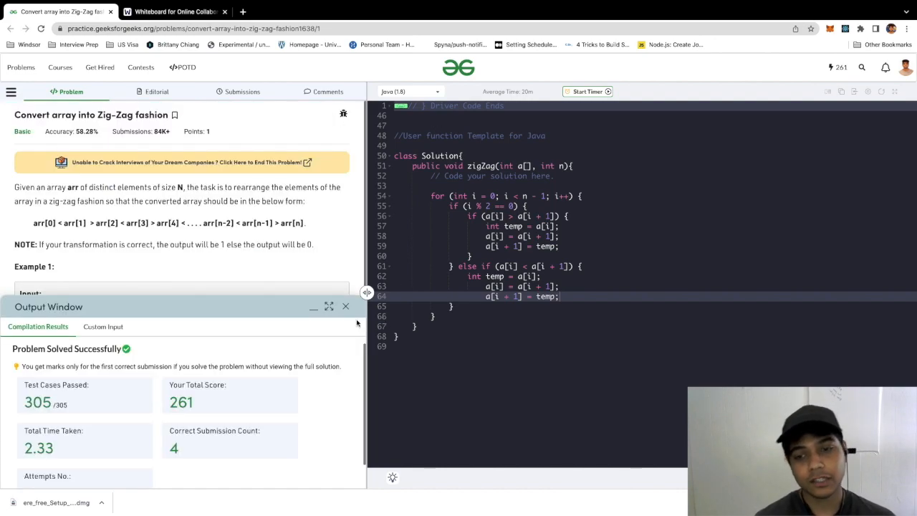
# Close the Output Window showing 305/305 test cases passed
pyautogui.click(346, 306)
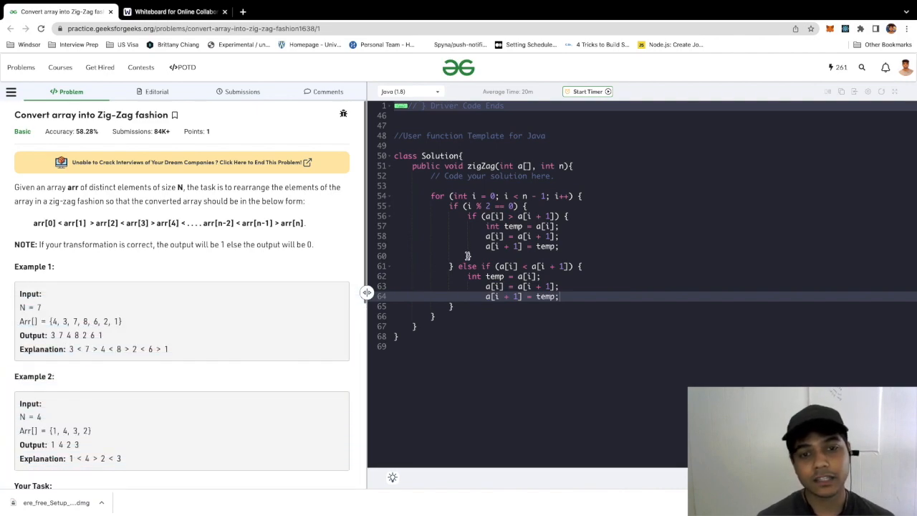